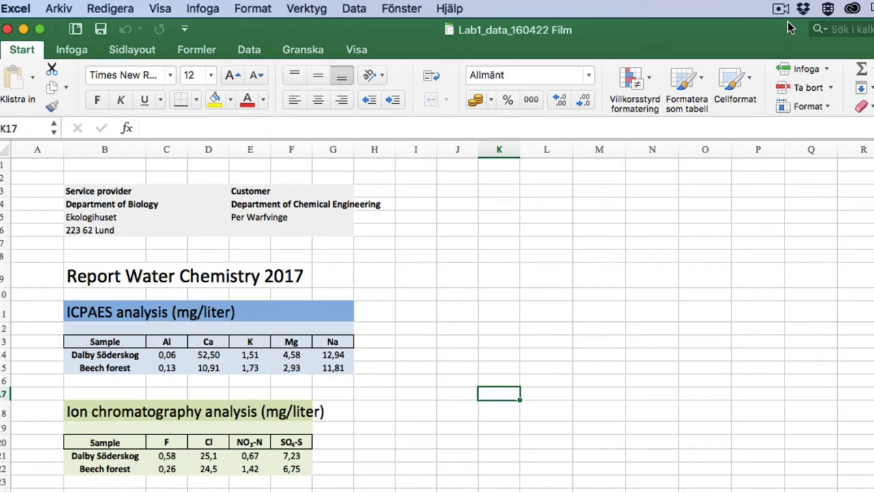
{"action": "mouse_move", "coordinate": [786, 15]}
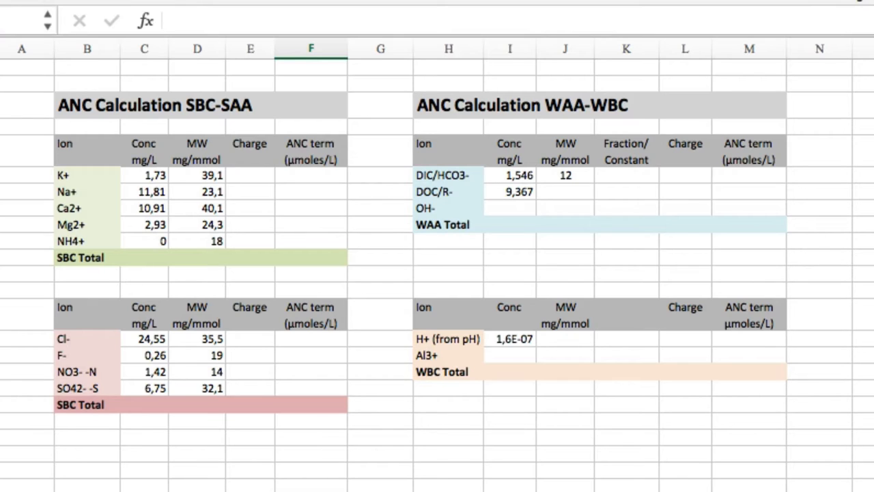
- Enter the K+ charge and build its ANC term formula =C6/D6*E6*1000
{"action": "left_click", "coordinate": [250, 174]}
{"action": "type", "text": "1"}
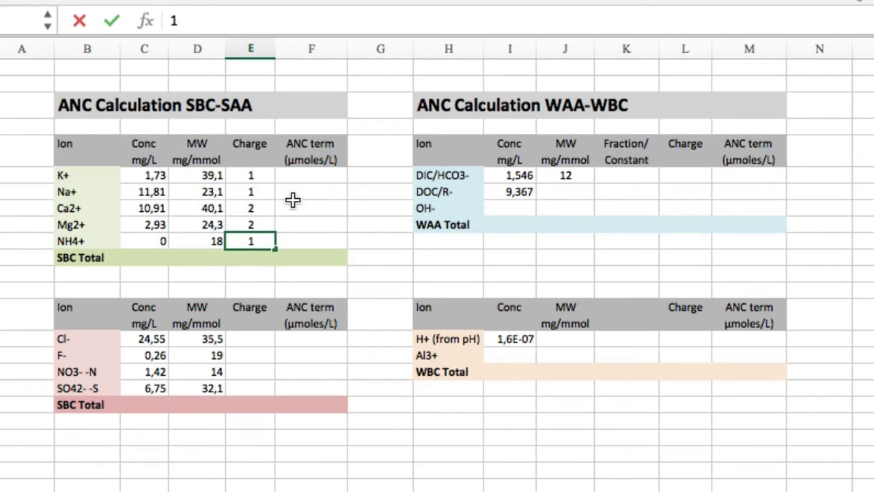
{"action": "left_click", "coordinate": [311, 175]}
{"action": "type", "text": "=C6"}
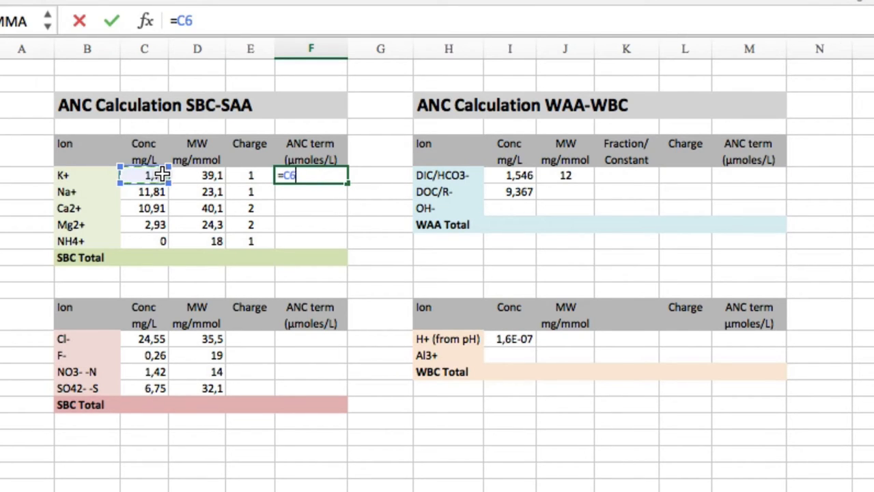
{"action": "left_click", "coordinate": [196, 174]}
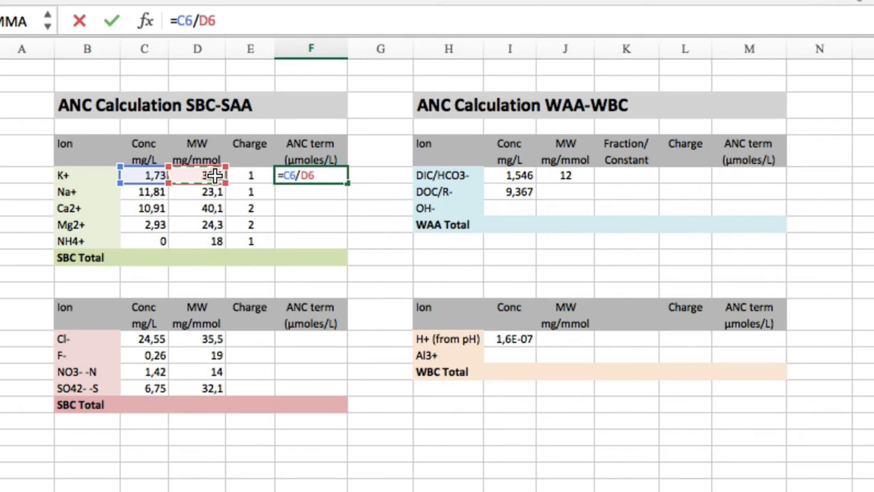
{"action": "left_click", "coordinate": [249, 174]}
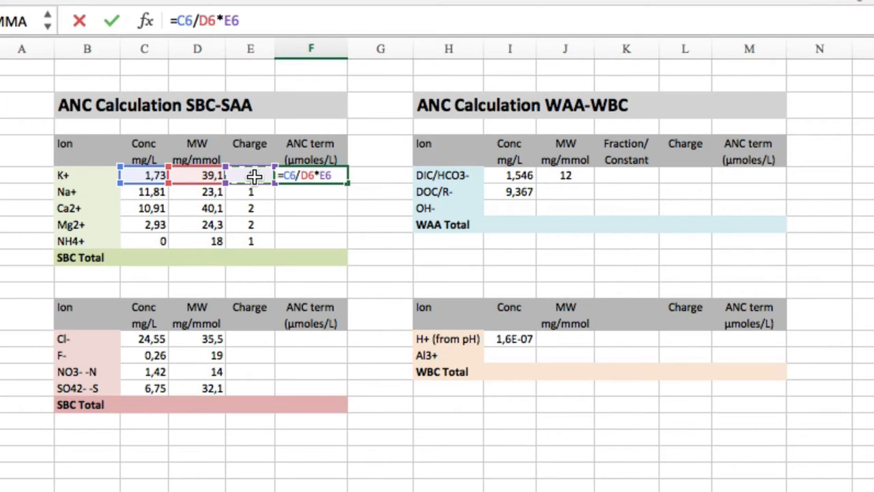
{"action": "type", "text": "*100"}
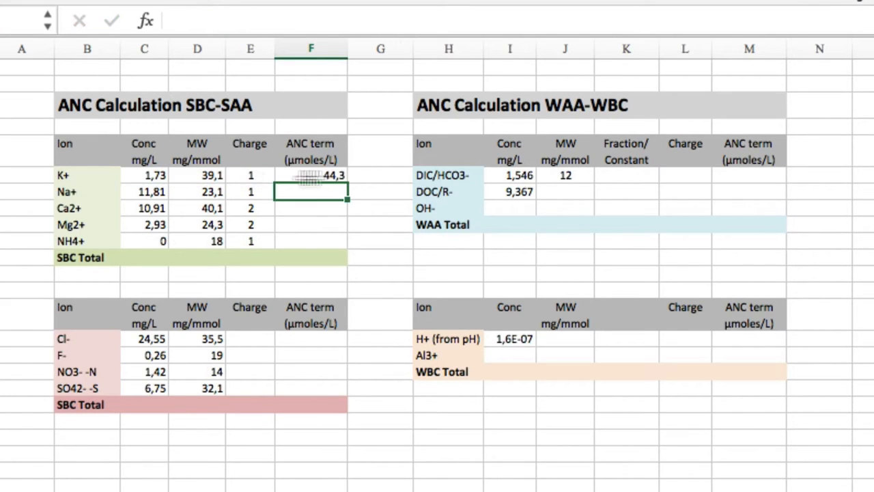
- Fill the cation ANC terms down to NH4+ for the 1340,6 SBC Total and begin the anion charges with 1
{"action": "left_click", "coordinate": [311, 175]}
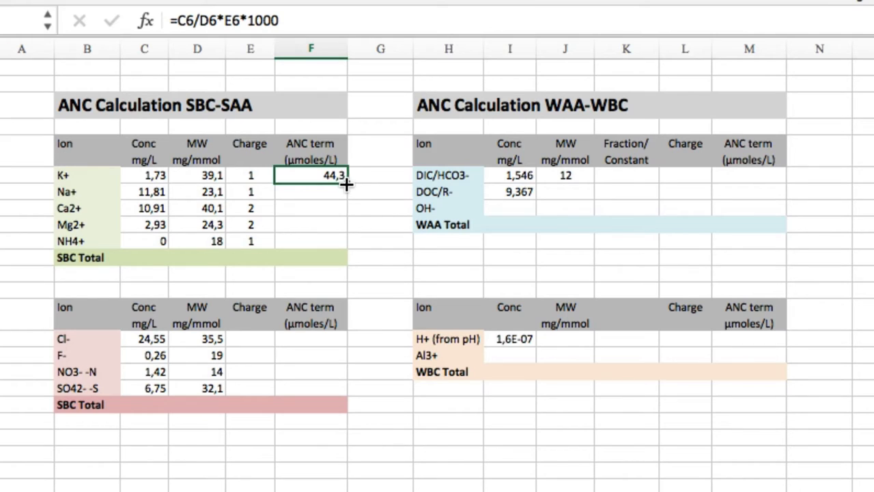
{"action": "left_click_drag", "start_coordinate": [345, 174], "coordinate": [339, 240]}
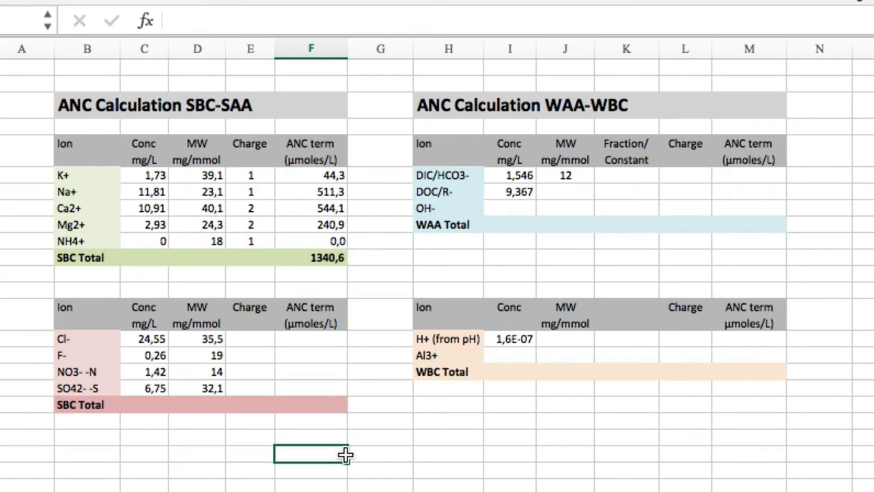
{"action": "type", "text": "15/"}
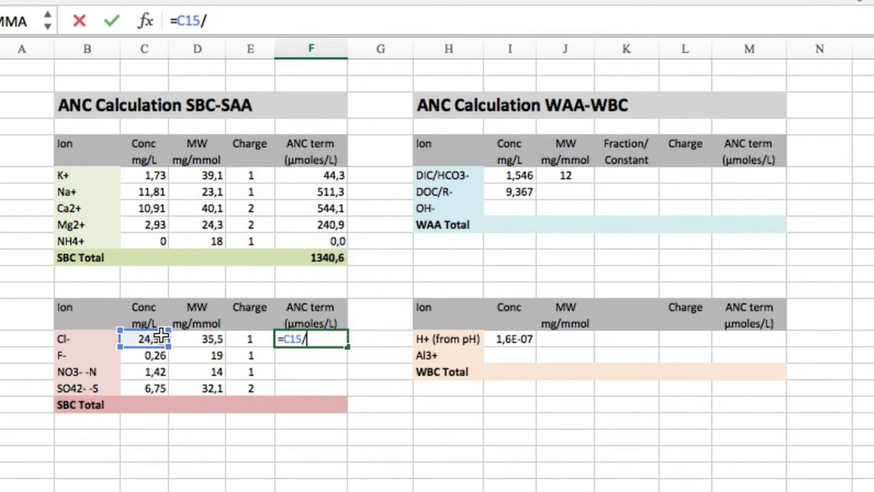
- Build the Cl- ANC term =C15/D15*E15*1000 and fill it down to SO42- for terms 691,5 to 420,0
{"action": "left_click", "coordinate": [196, 338]}
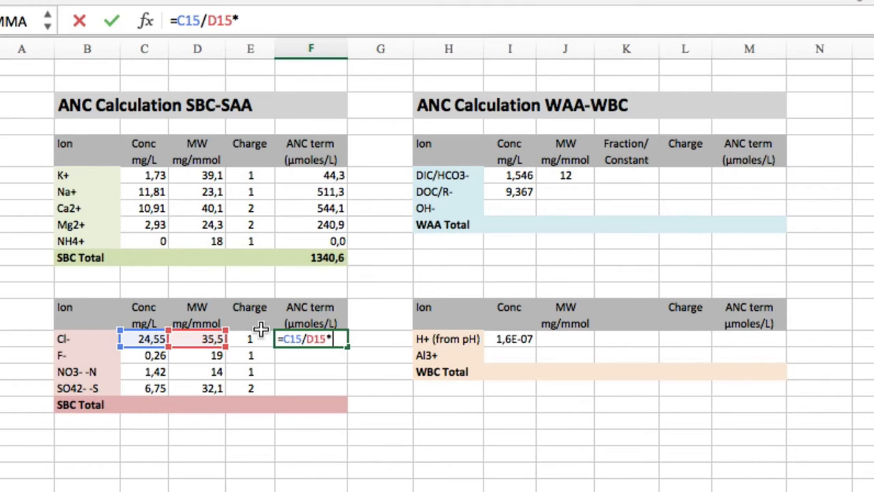
{"action": "left_click", "coordinate": [250, 338]}
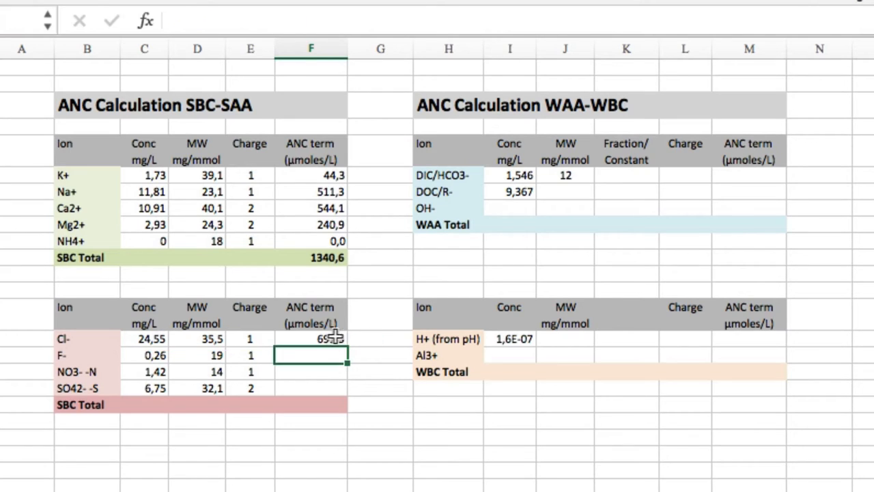
{"action": "left_click_drag", "start_coordinate": [311, 338], "coordinate": [312, 388]}
{"action": "type", "text": "="}
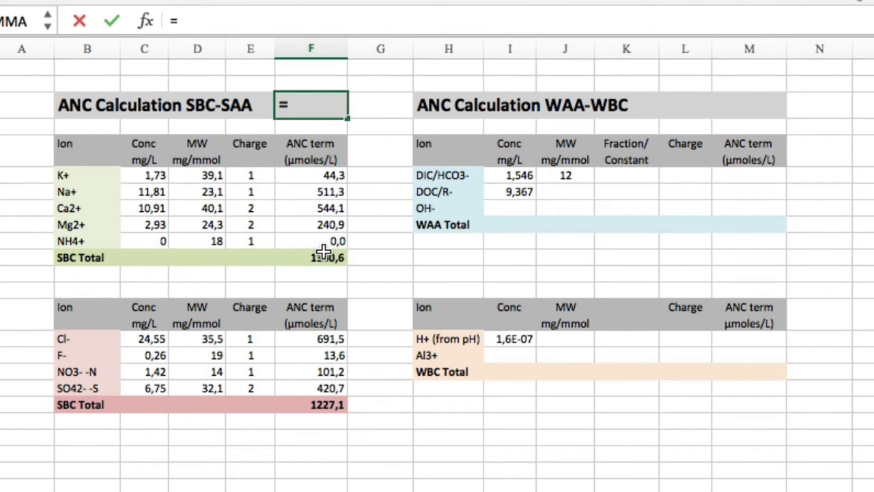
- Reference the SBC Total in the title-row formula giving the 113,6 SBC-SAA result
{"action": "left_click", "coordinate": [312, 256]}
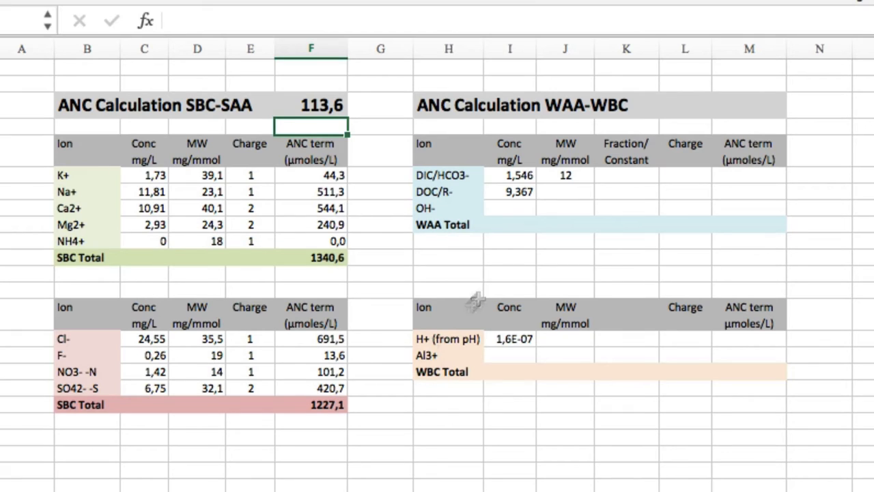
{"action": "mouse_move", "coordinate": [798, 175]}
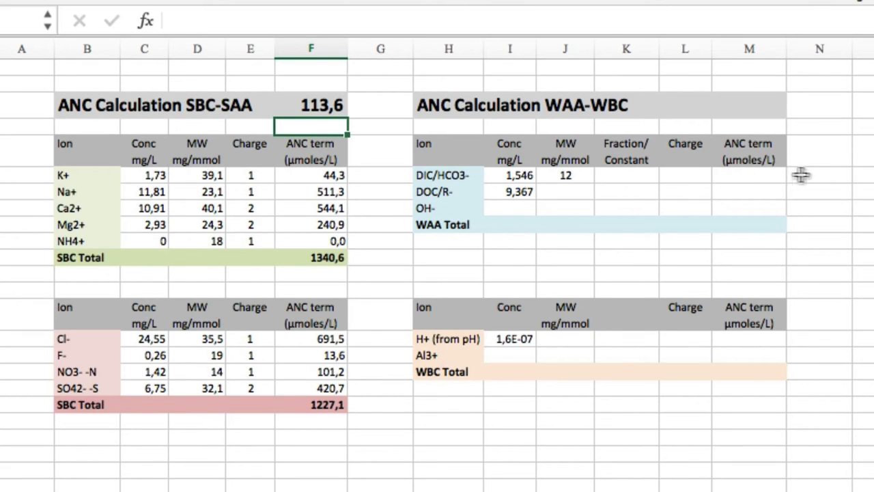
{"action": "mouse_move", "coordinate": [814, 177]}
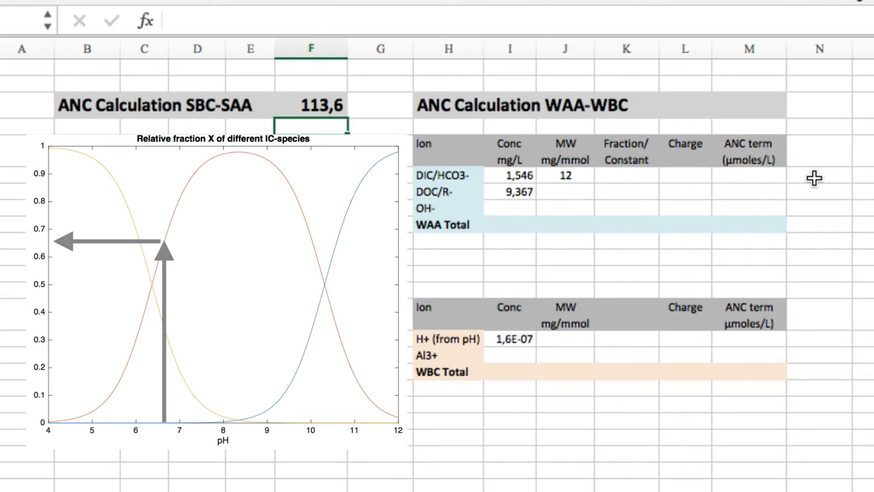
- Enter fraction 0,66 for DIC/HCO3- and compute its ANC term =I6/J6*K6*L6*1000 as 85,0
{"action": "left_click", "coordinate": [621, 176]}
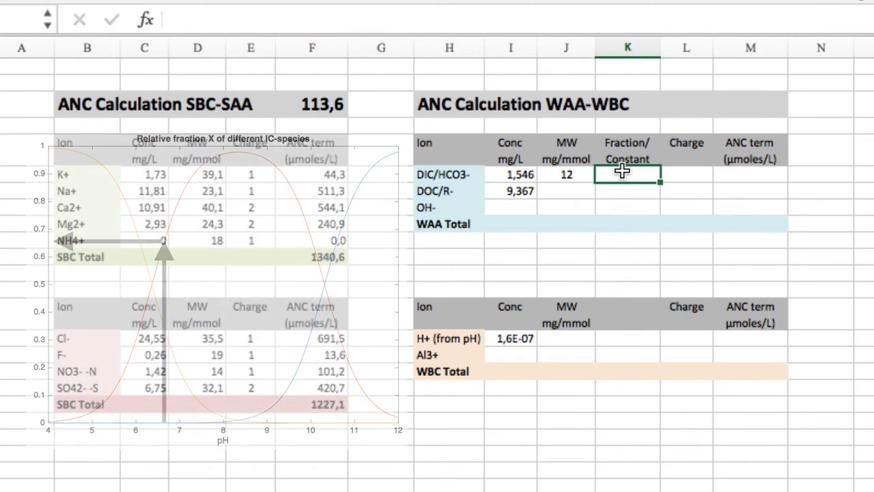
{"action": "type", "text": "0,66"}
{"action": "left_click", "coordinate": [687, 175]}
{"action": "type", "text": "1"}
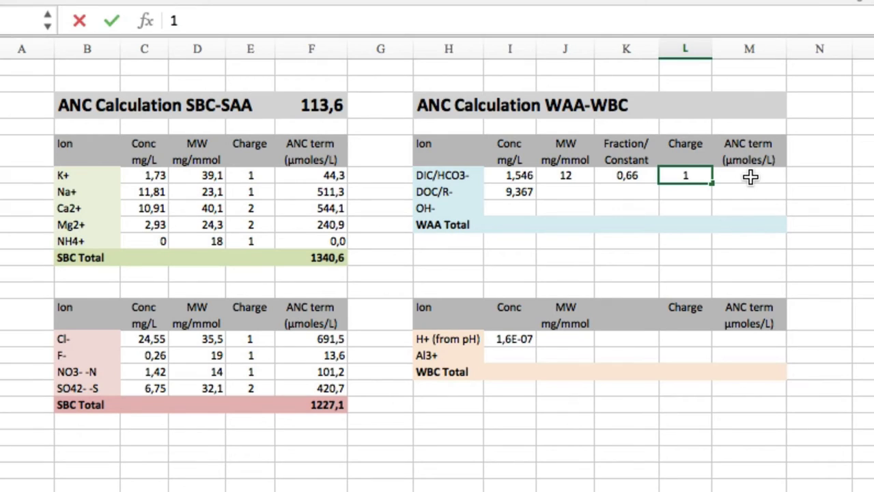
{"action": "left_click", "coordinate": [748, 175]}
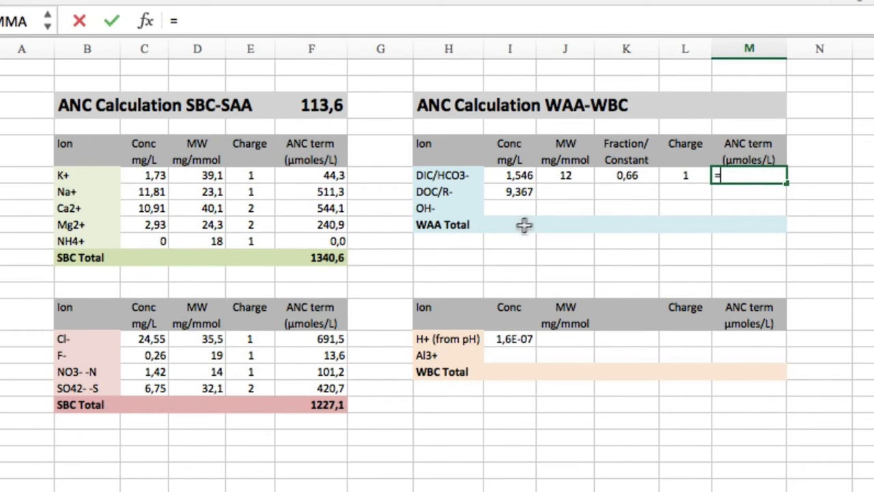
{"action": "left_click", "coordinate": [510, 175]}
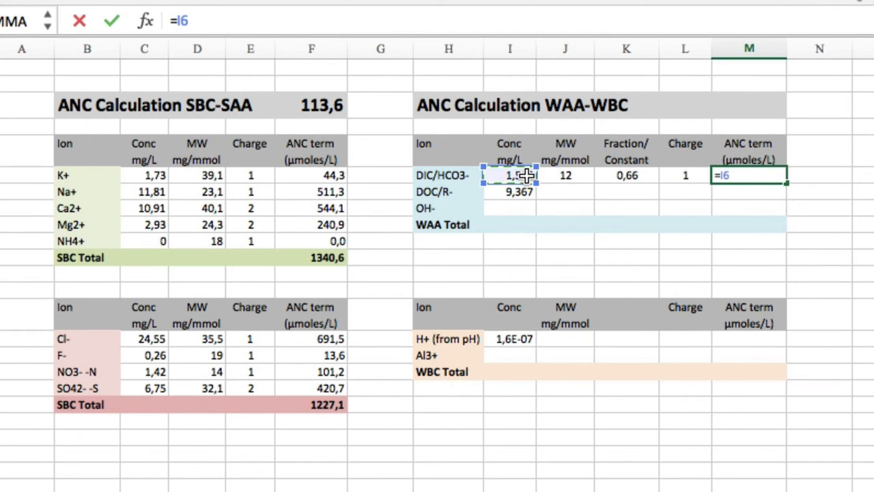
{"action": "left_click", "coordinate": [565, 175]}
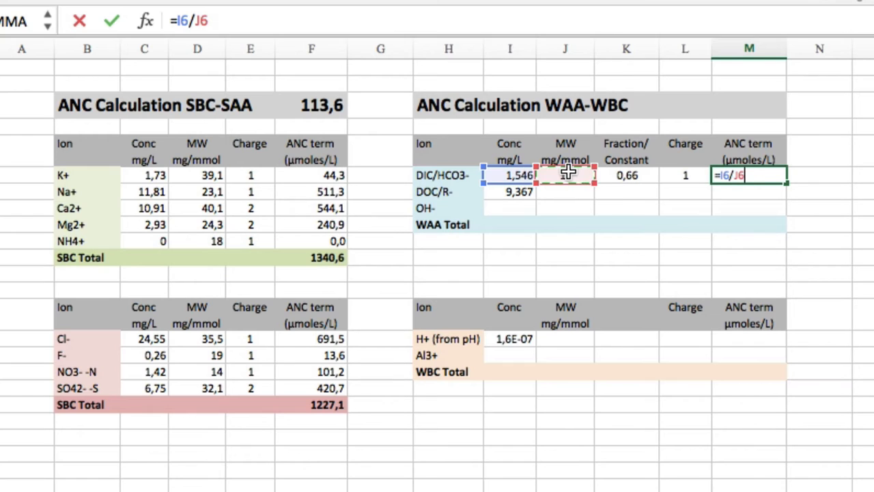
{"action": "type", "text": "*"}
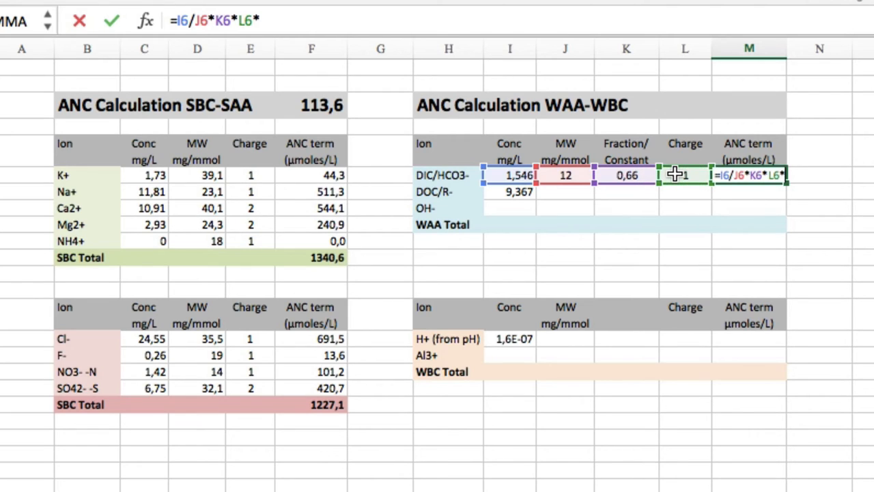
{"action": "key", "text": "Enter"}
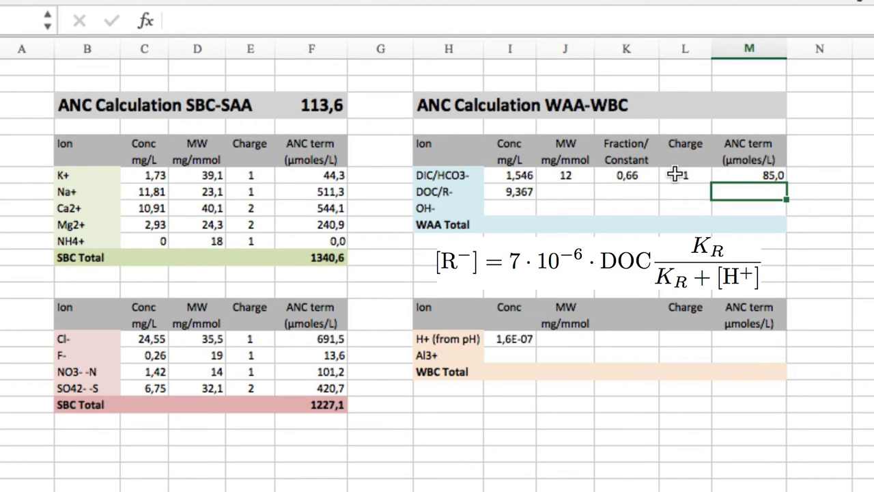
{"action": "mouse_move", "coordinate": [667, 176]}
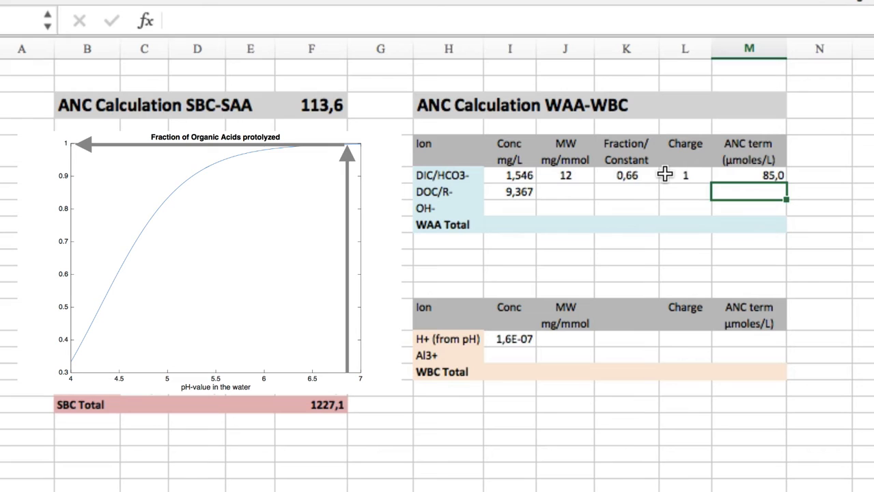
{"action": "left_click", "coordinate": [625, 191]}
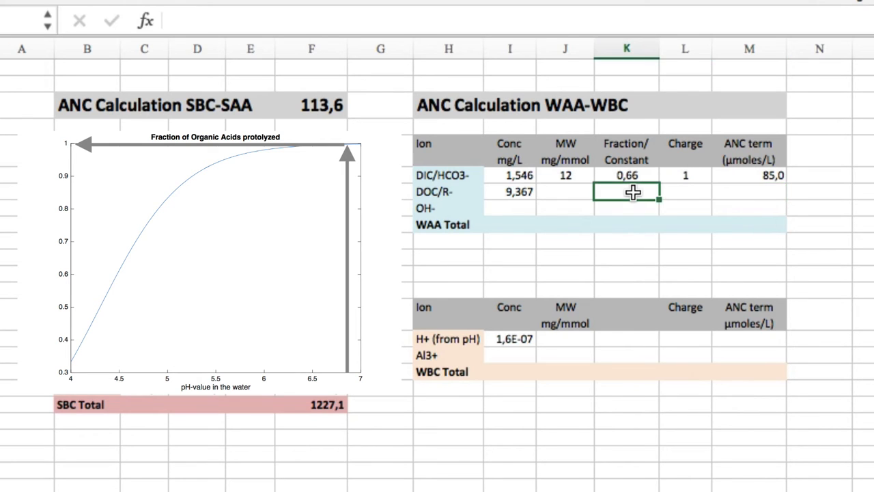
- Enter fraction 0,99 for DOC/R- and compute its ANC term 64,9, giving WAA Total 149,9
{"action": "type", "text": "0,99"}
{"action": "left_click", "coordinate": [749, 191]}
{"action": "type", "text": "=I7*"}
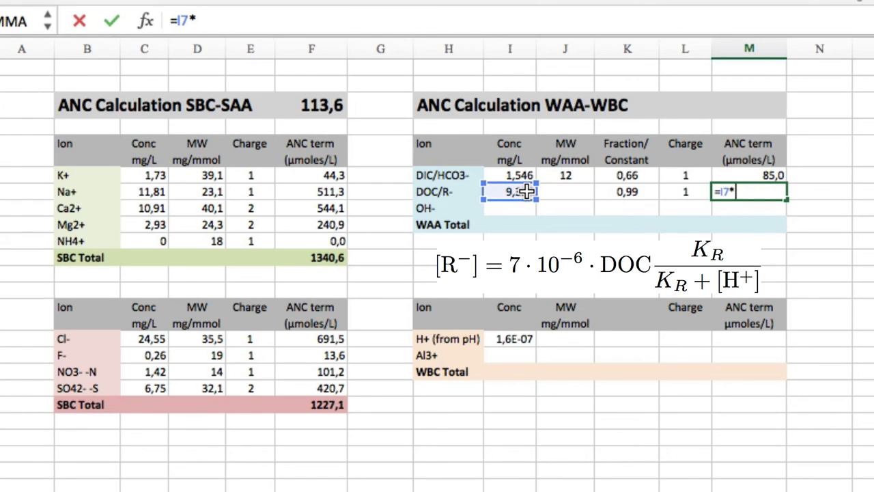
{"action": "type", "text": "7"}
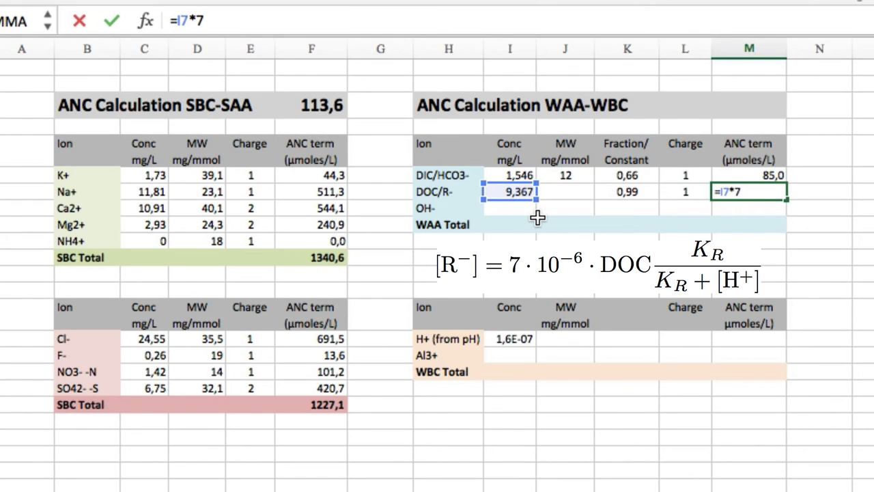
{"action": "left_click", "coordinate": [625, 191]}
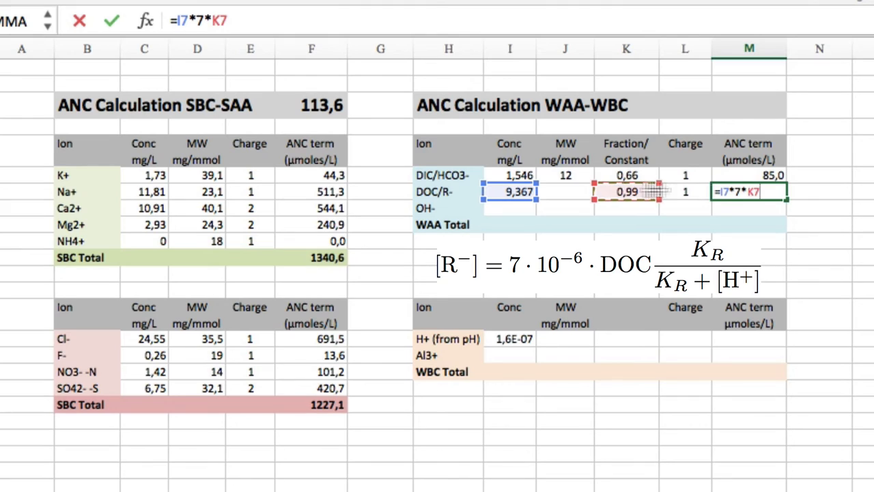
{"action": "type", "text": "*"}
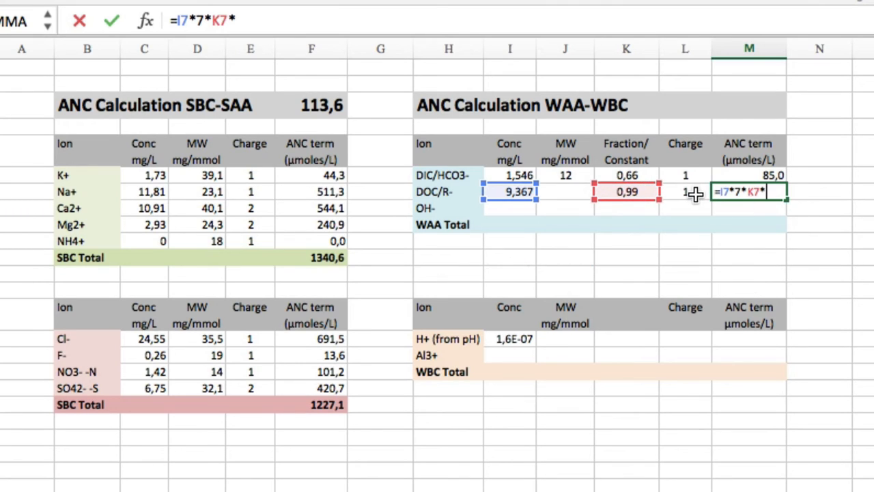
{"action": "key", "text": "Enter"}
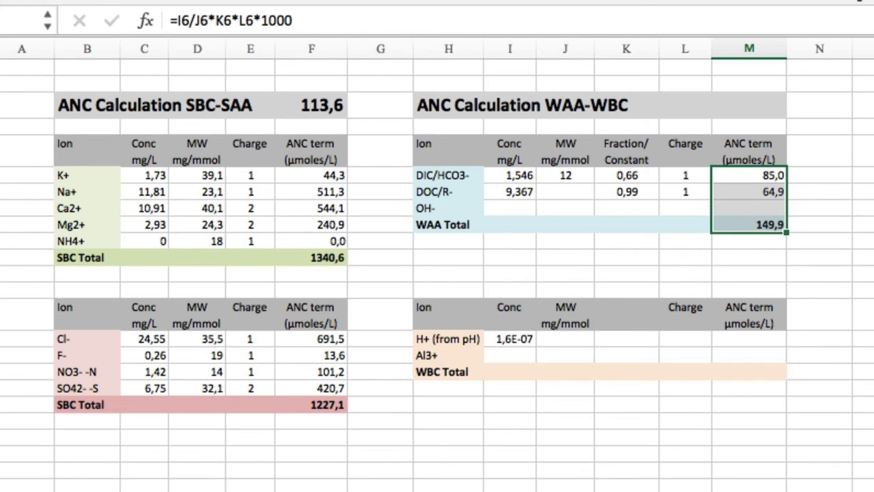
{"action": "mouse_move", "coordinate": [642, 355]}
{"action": "type", "text": "1"}
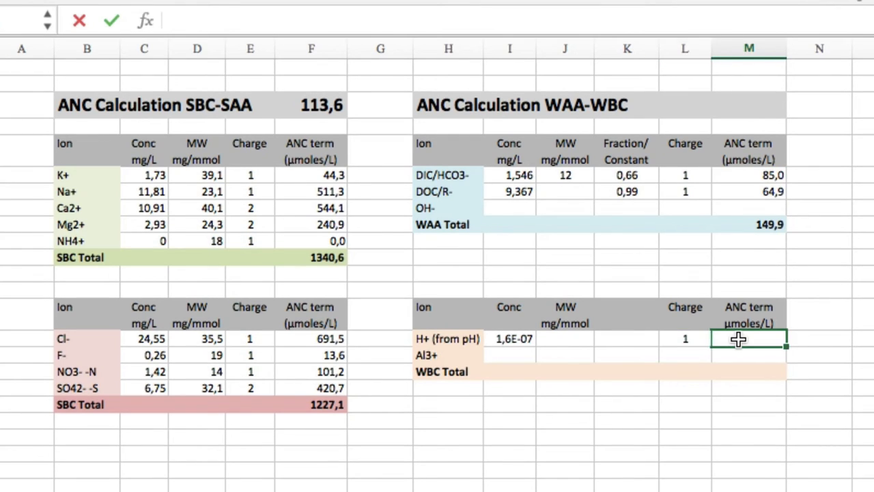
- Enter the H+ term from its concentration and the Al3+ term with constant 1e9 as =K16*I15^3*…
{"action": "type", "text": "="}
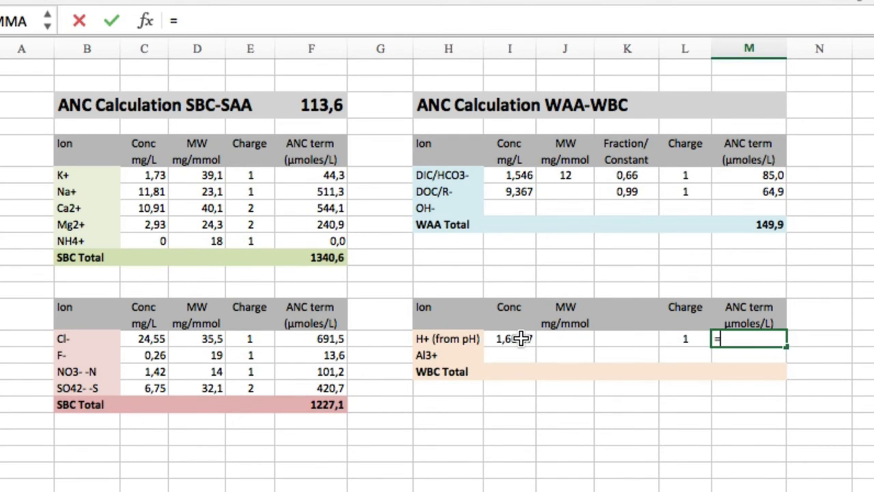
{"action": "left_click", "coordinate": [508, 339]}
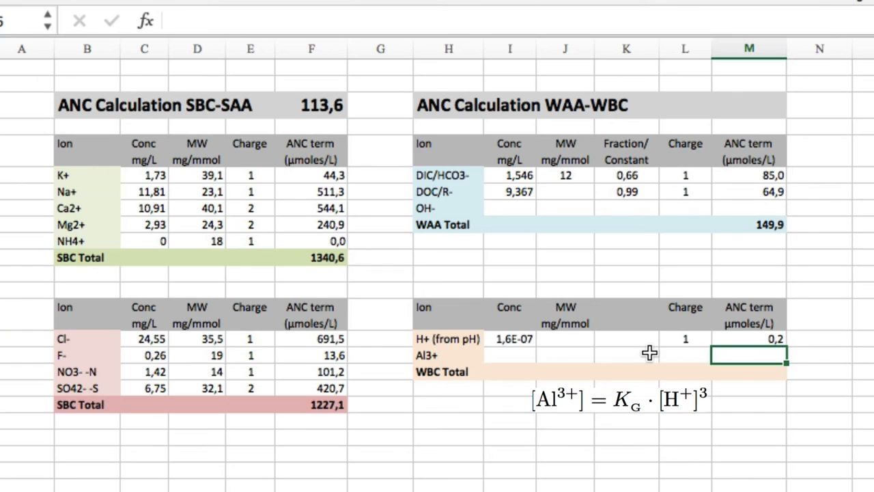
{"action": "type", "text": "1e"}
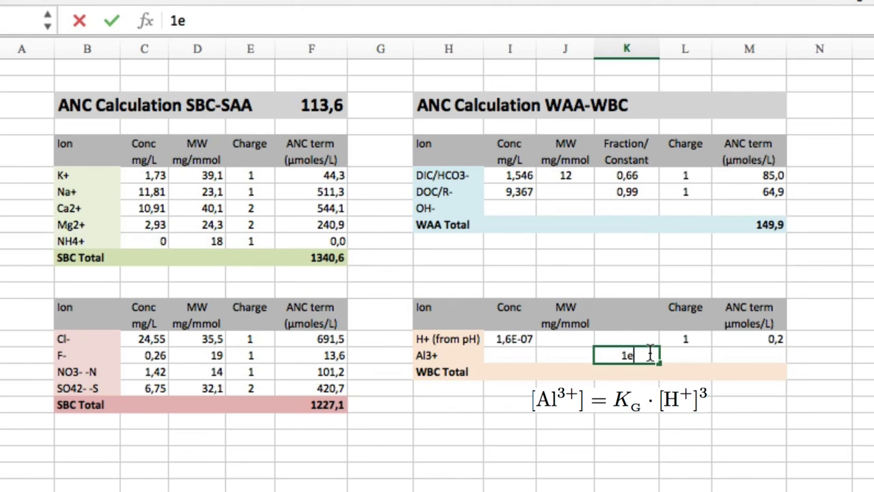
{"action": "type", "text": "9"}
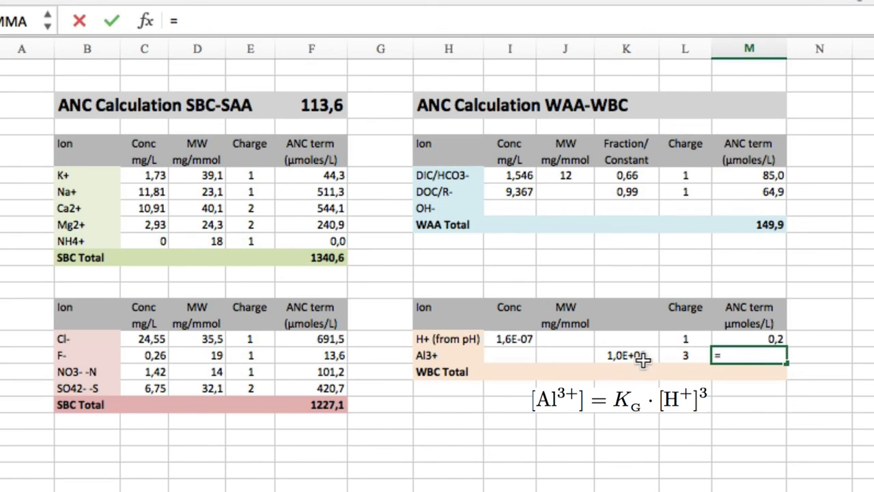
{"action": "type", "text": "=K16*I15"}
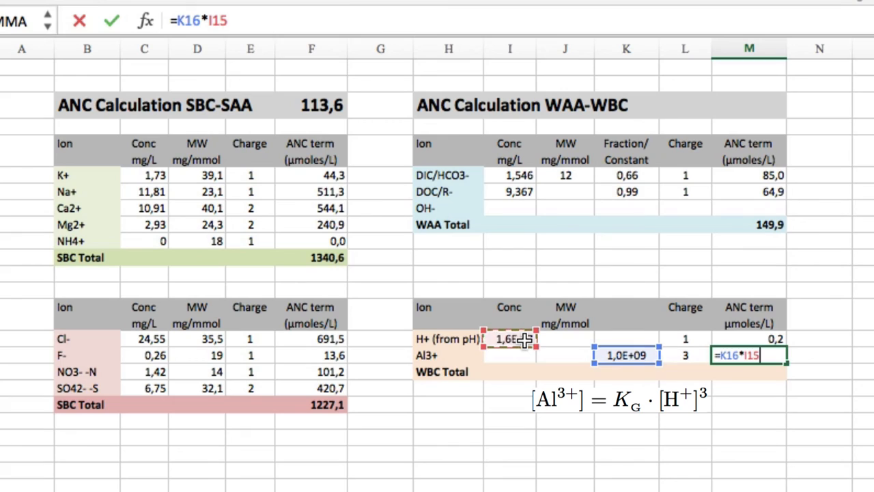
{"action": "type", "text": "^3*"}
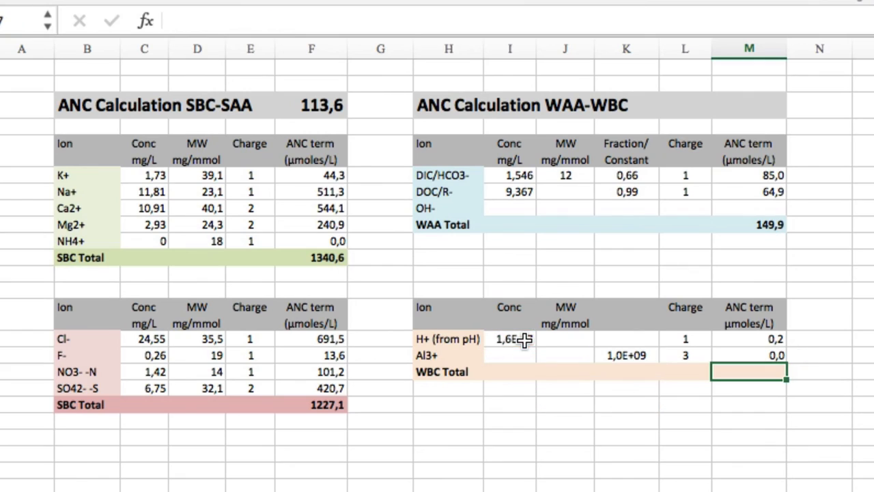
{"action": "mouse_move", "coordinate": [674, 328]}
{"action": "type", "text": "="}
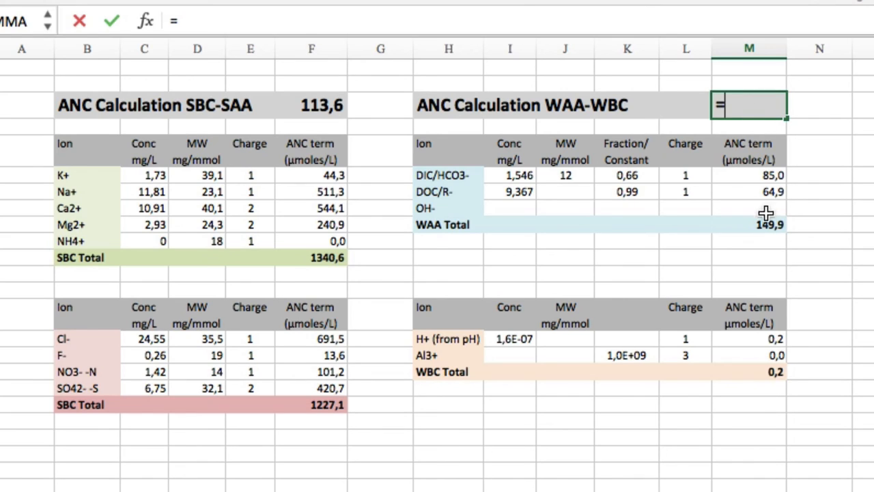
- Compute the WAA-WBC result as WAA Total minus the 0,2 WBC Total
{"action": "left_click", "coordinate": [760, 224]}
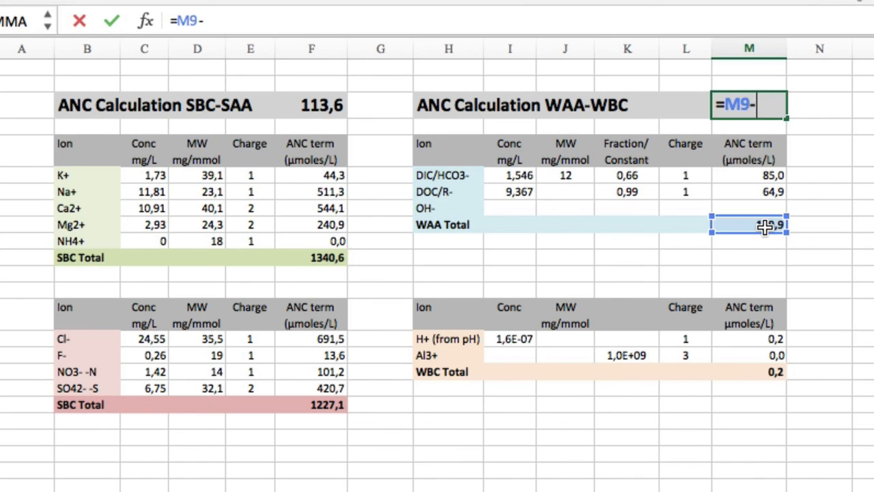
{"action": "left_click", "coordinate": [758, 371]}
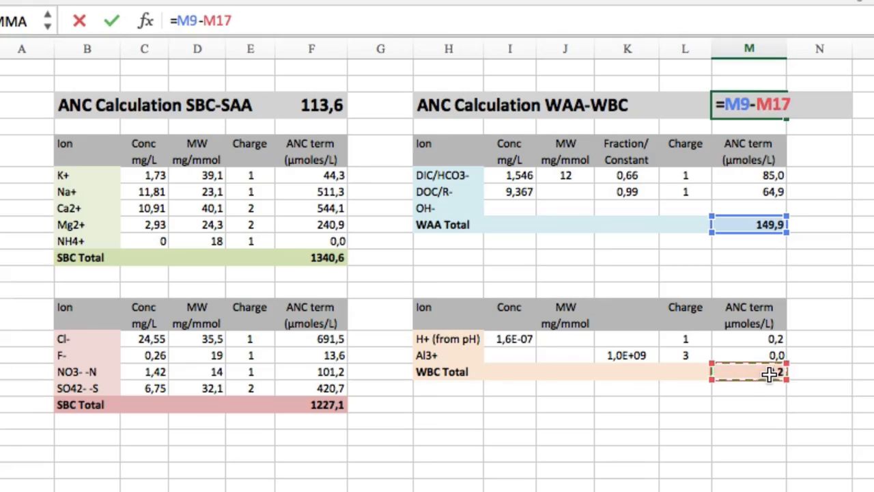